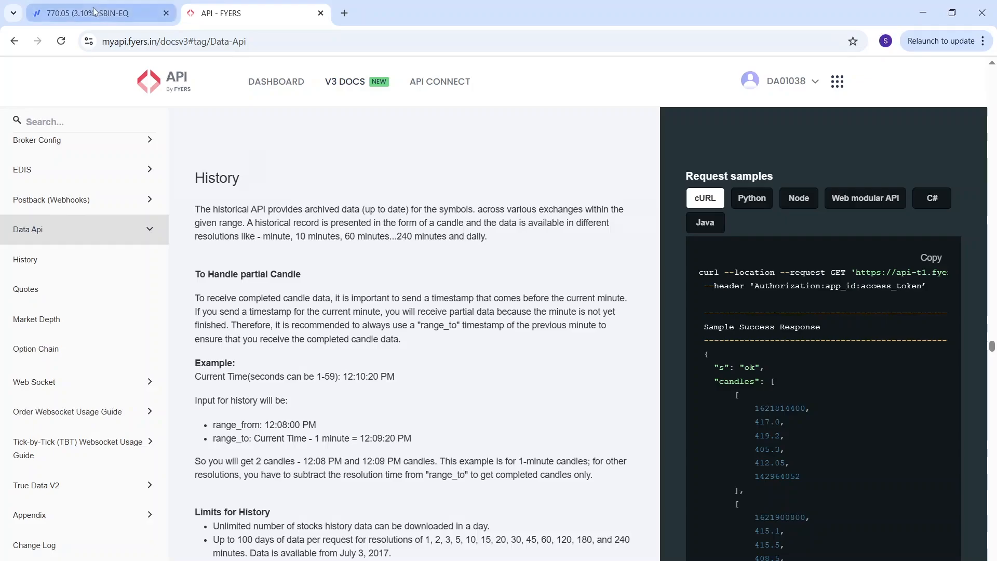
# Glance at the SBIN-EQ chart, then scroll the History docs highlighting GetStockHistory in the C# sample
pyautogui.click(95, 12)
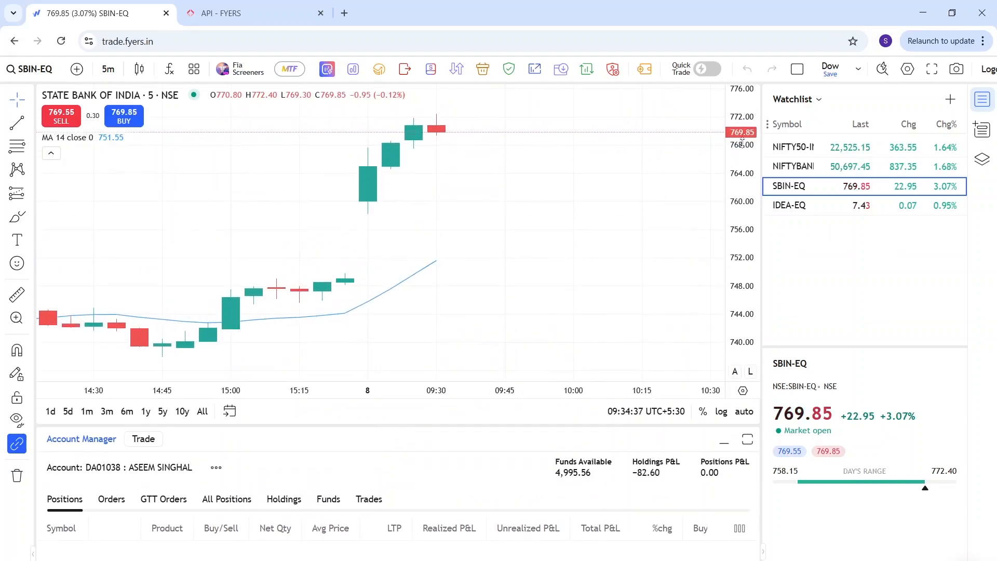
pyautogui.moveTo(444, 234)
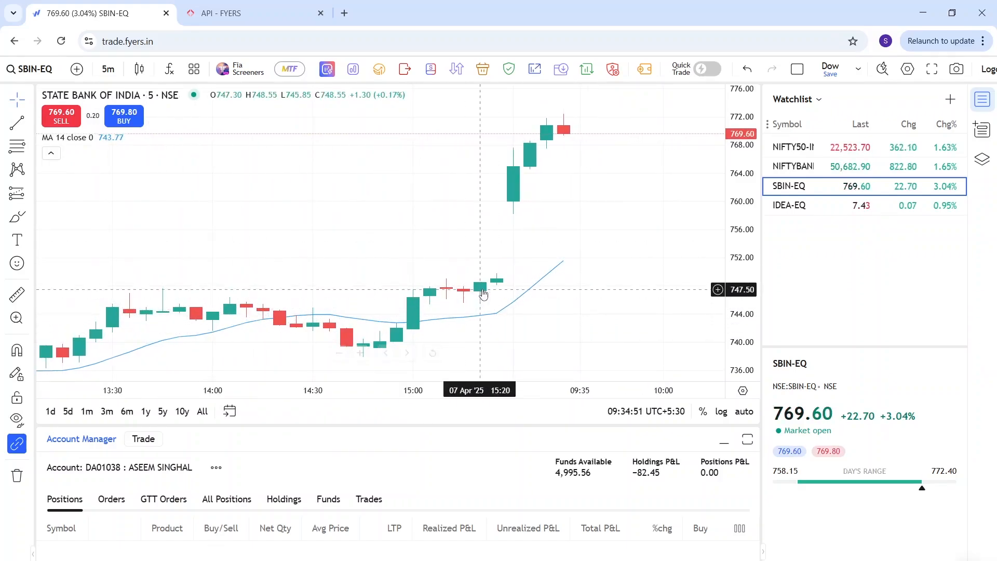
pyautogui.click(248, 13)
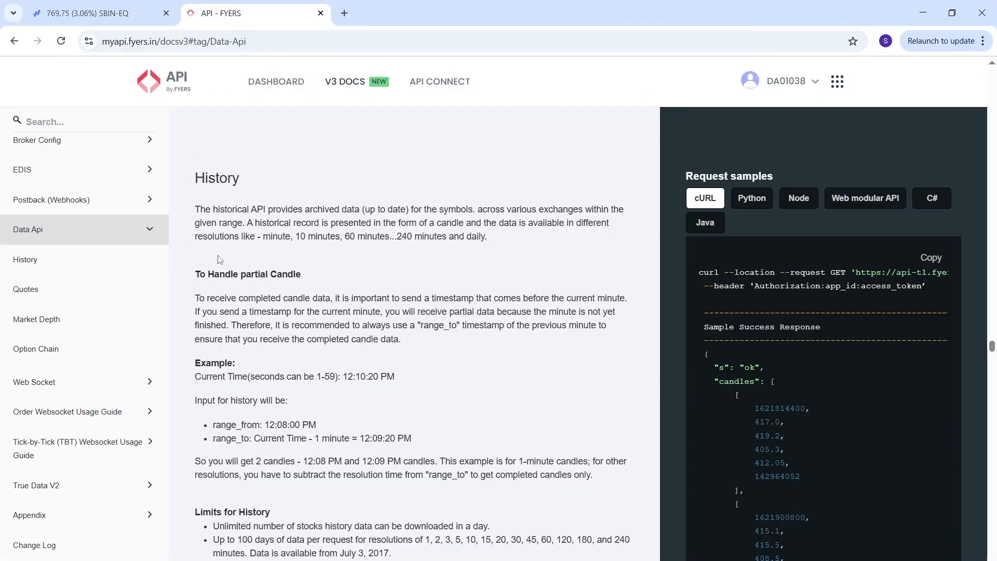
pyautogui.moveTo(250, 287)
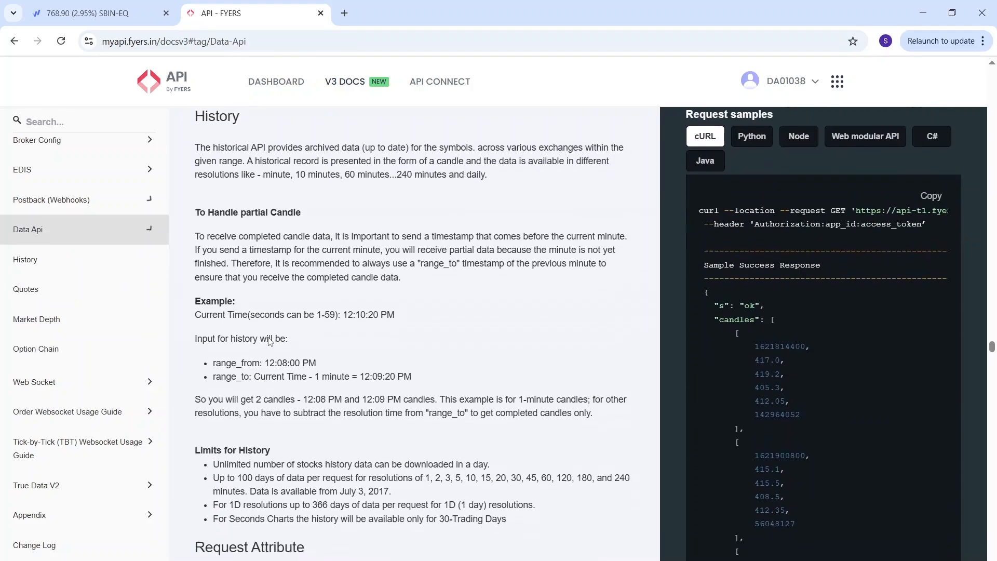
pyautogui.scroll(-3)
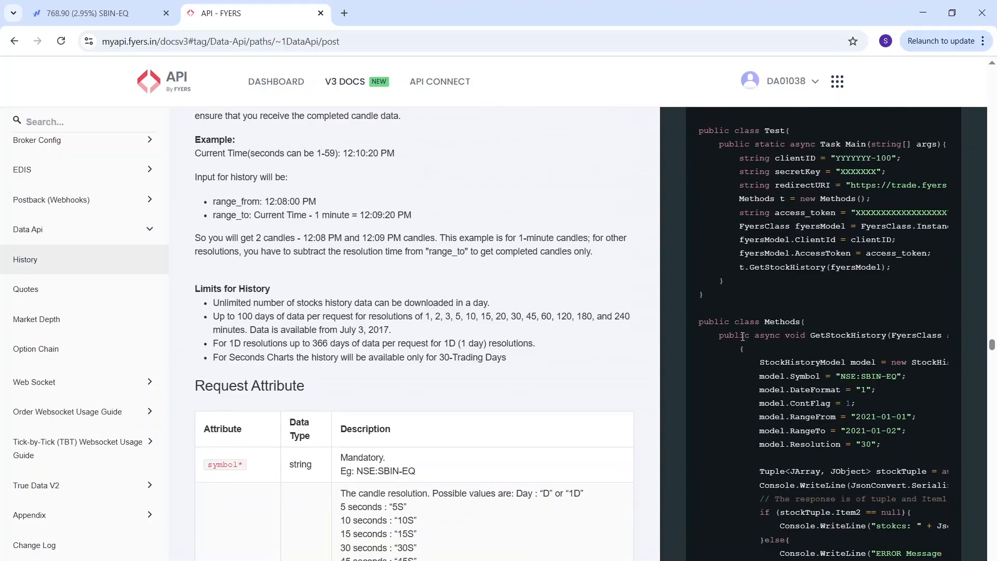
pyautogui.doubleClick(734, 335)
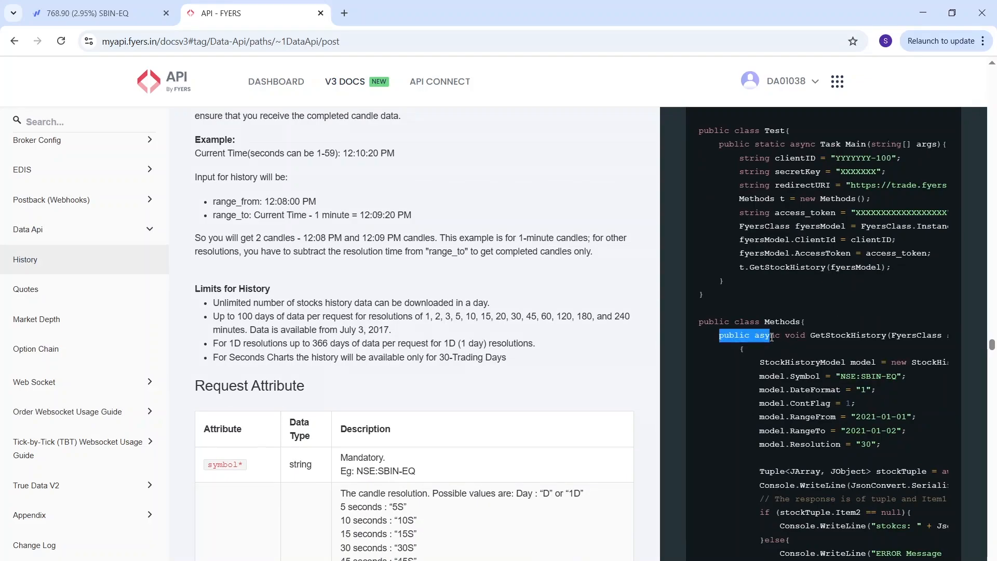
pyautogui.scroll(-3)
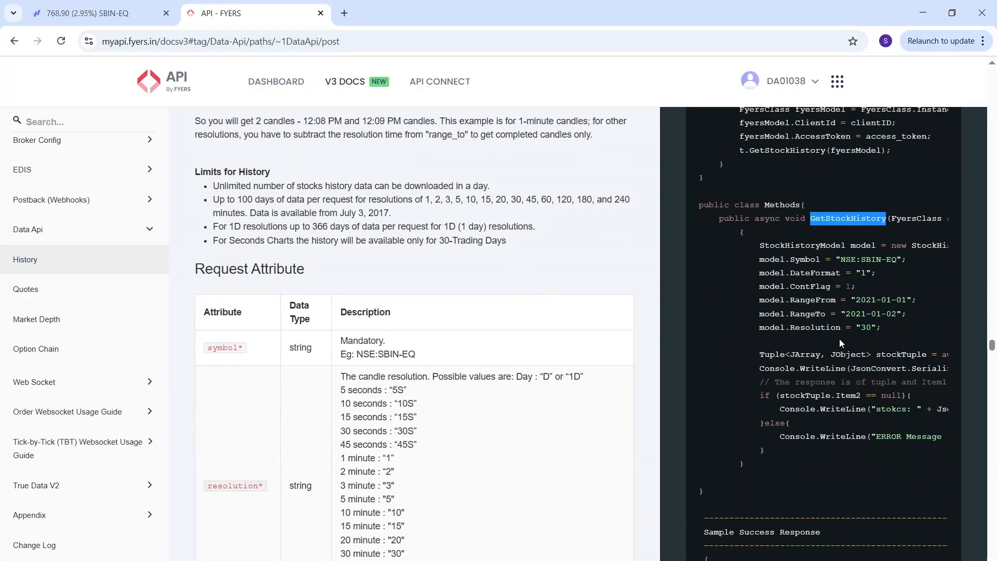
pyautogui.scroll(-3)
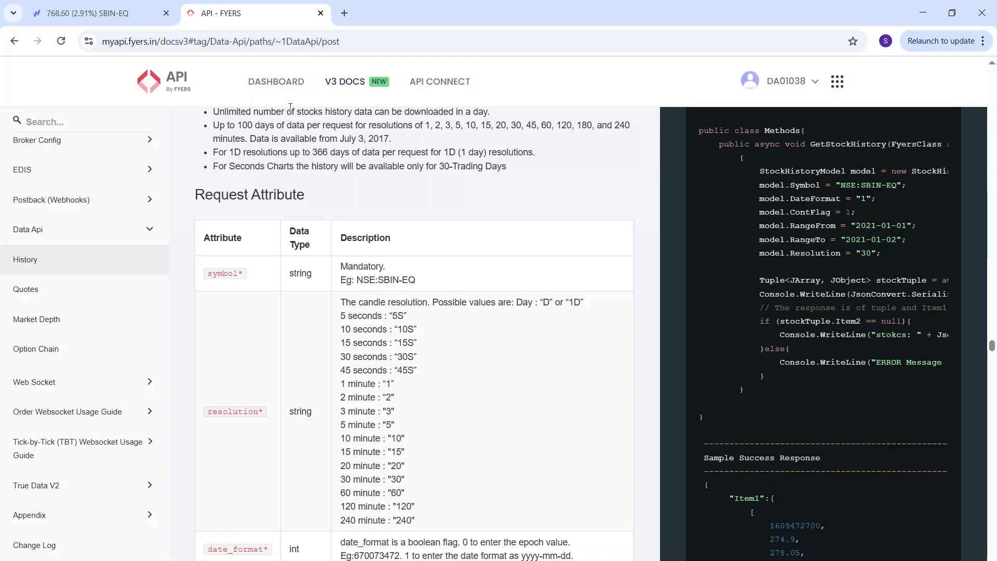
pyautogui.click(95, 13)
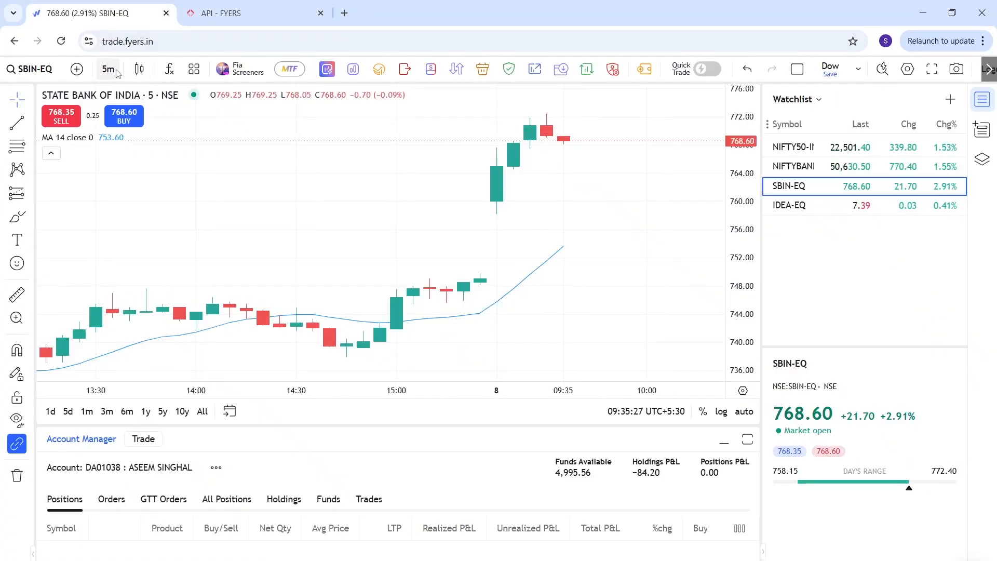
pyautogui.click(107, 68)
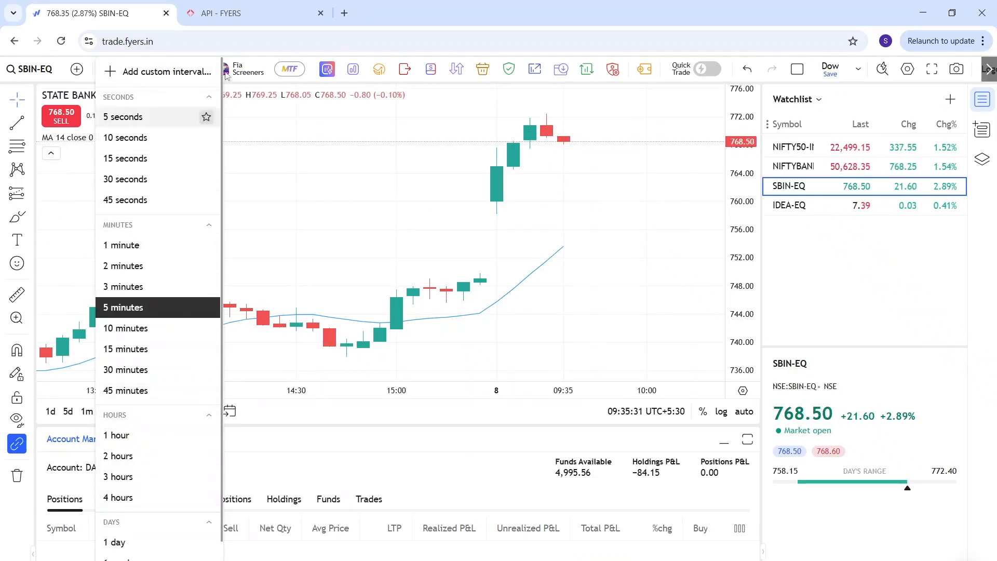
pyautogui.click(255, 12)
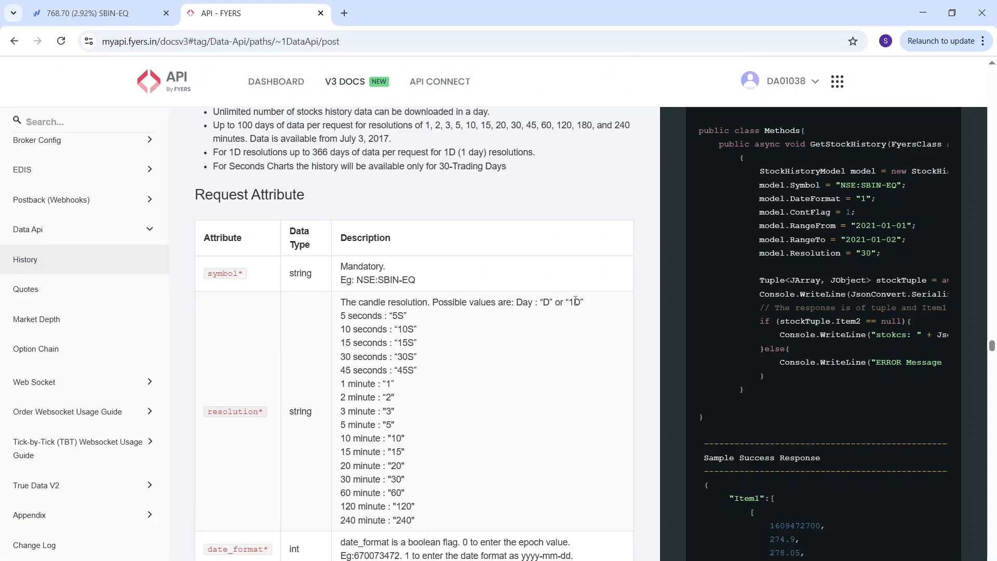
# Highlight the resolution values D, 30S and 1 in the request attributes
pyautogui.doubleClick(546, 302)
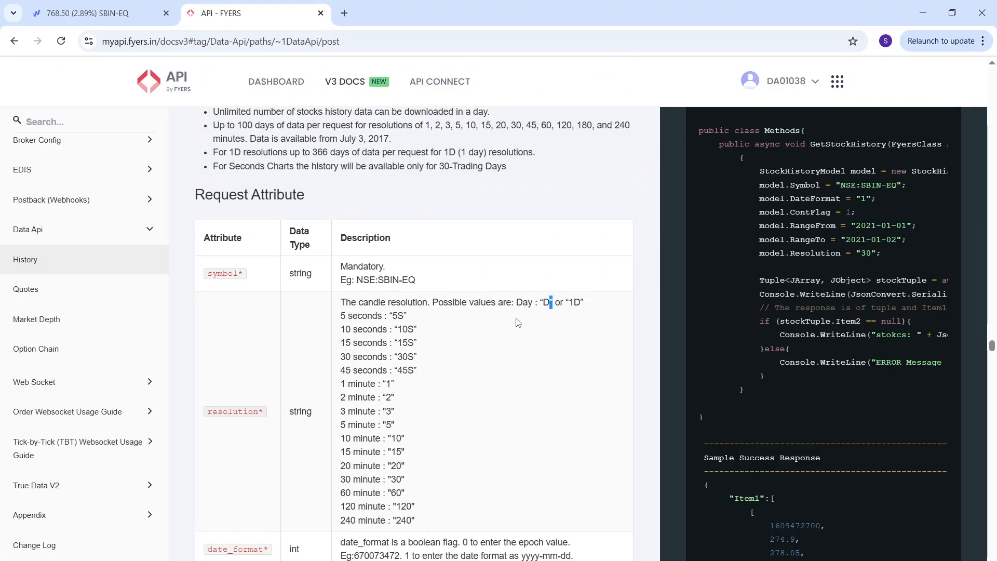
pyautogui.doubleClick(397, 316)
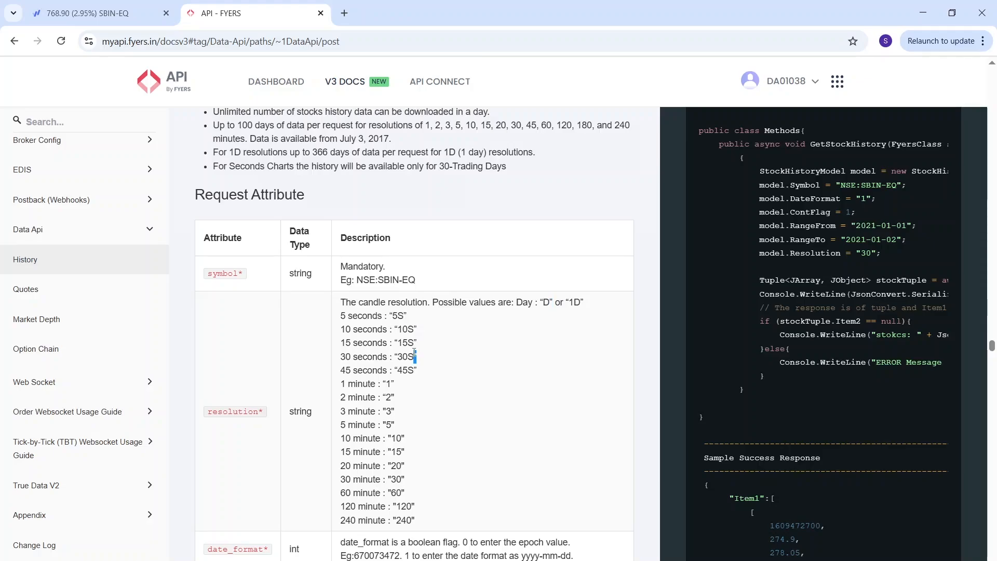
pyautogui.scroll(-3)
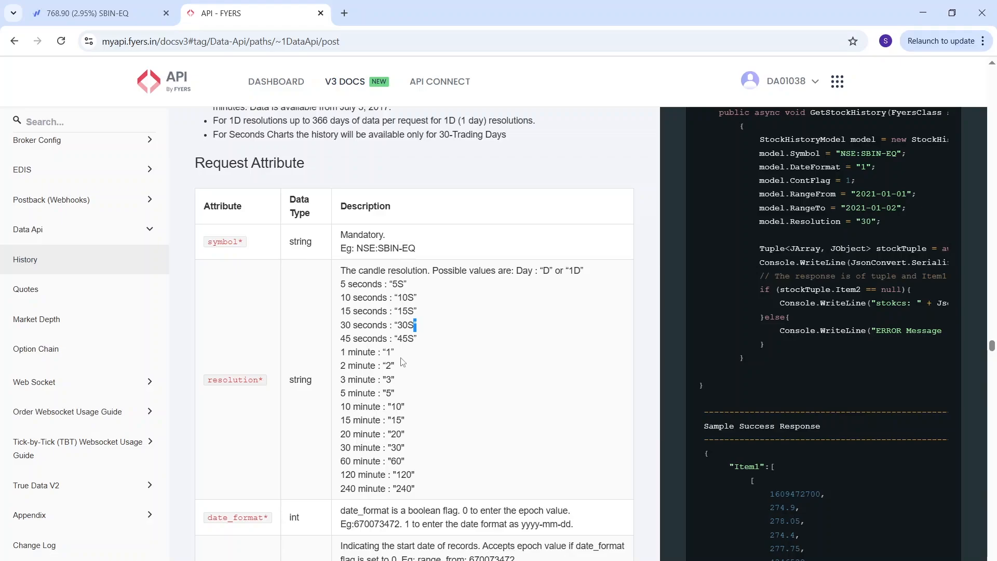
pyautogui.doubleClick(390, 352)
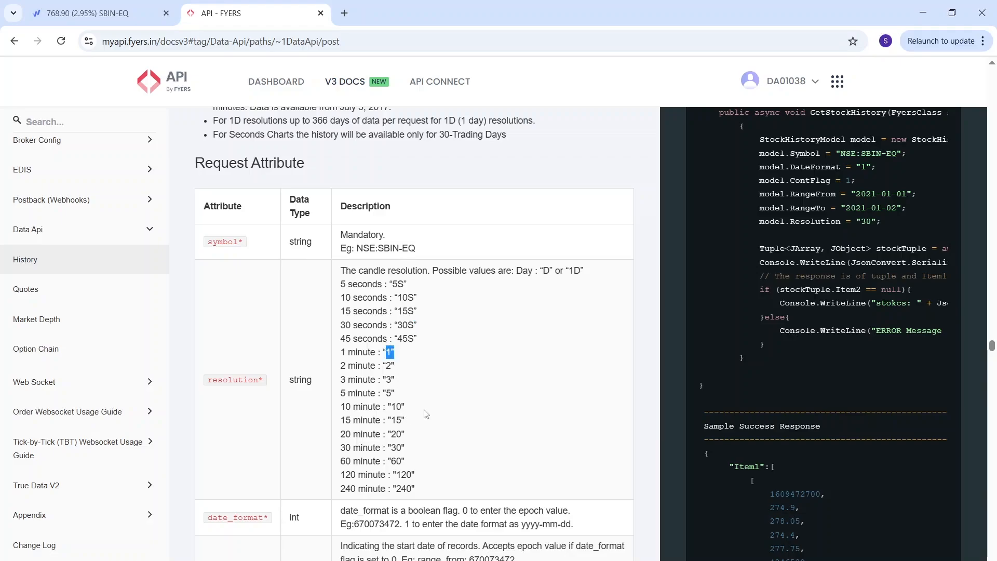
pyautogui.moveTo(475, 340)
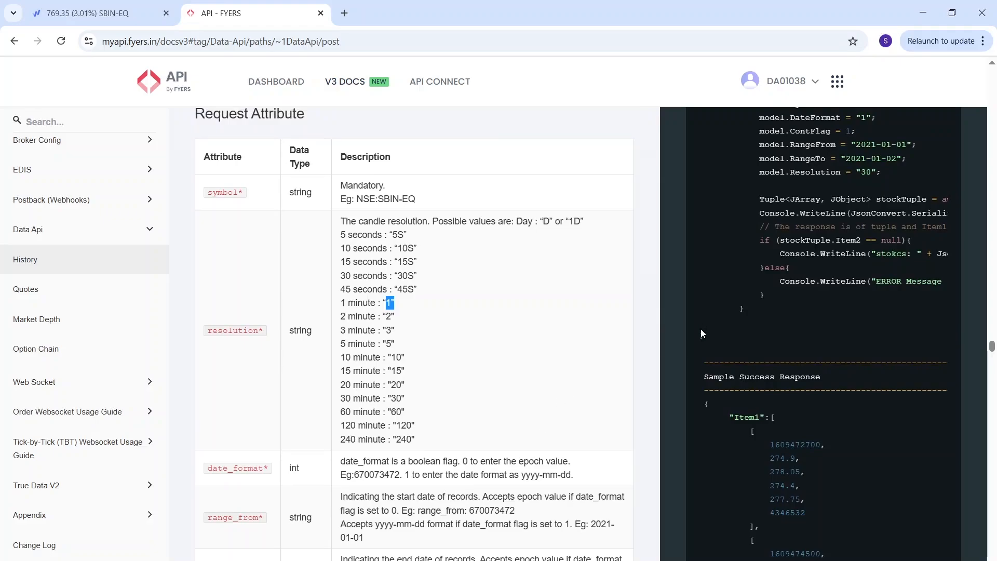
# Scroll past the date format and range attributes to the Response Attribute table
pyautogui.scroll(-3)
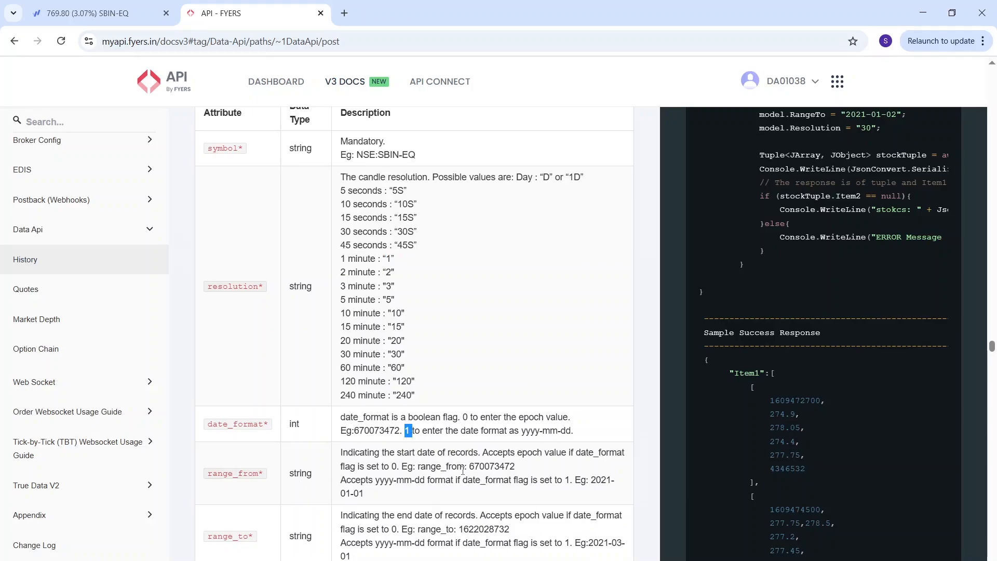
pyautogui.scroll(-3)
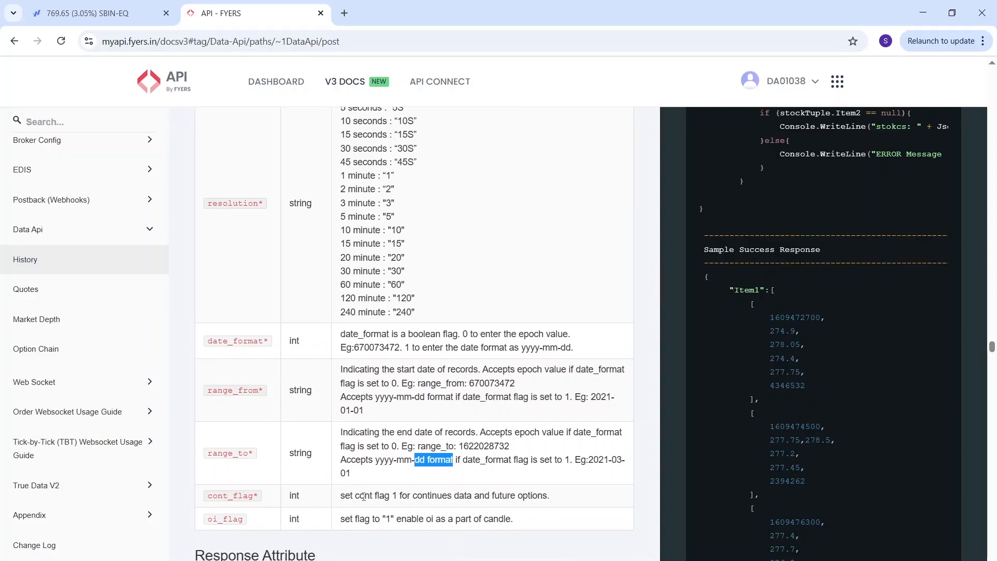
pyautogui.scroll(-3)
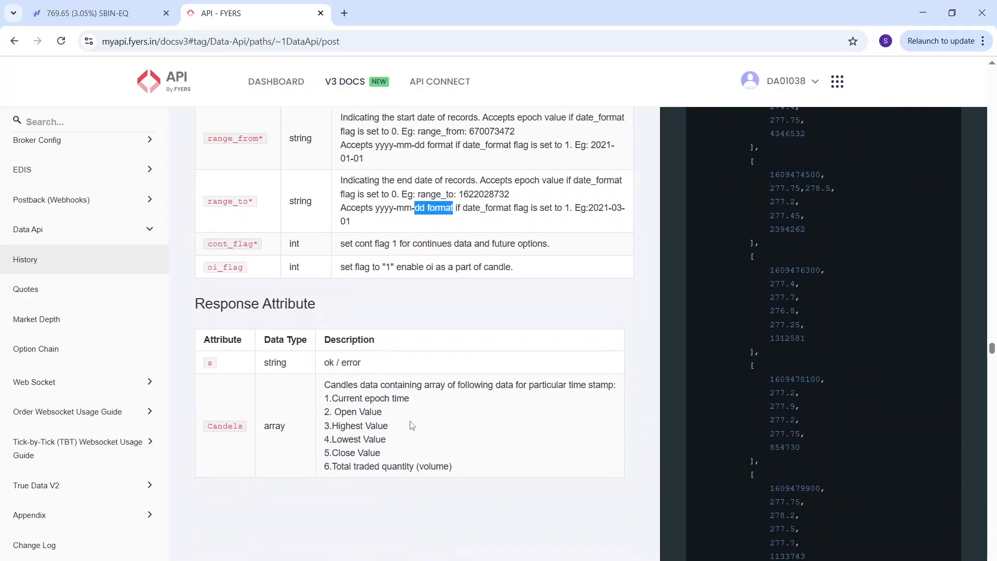
pyautogui.moveTo(419, 455)
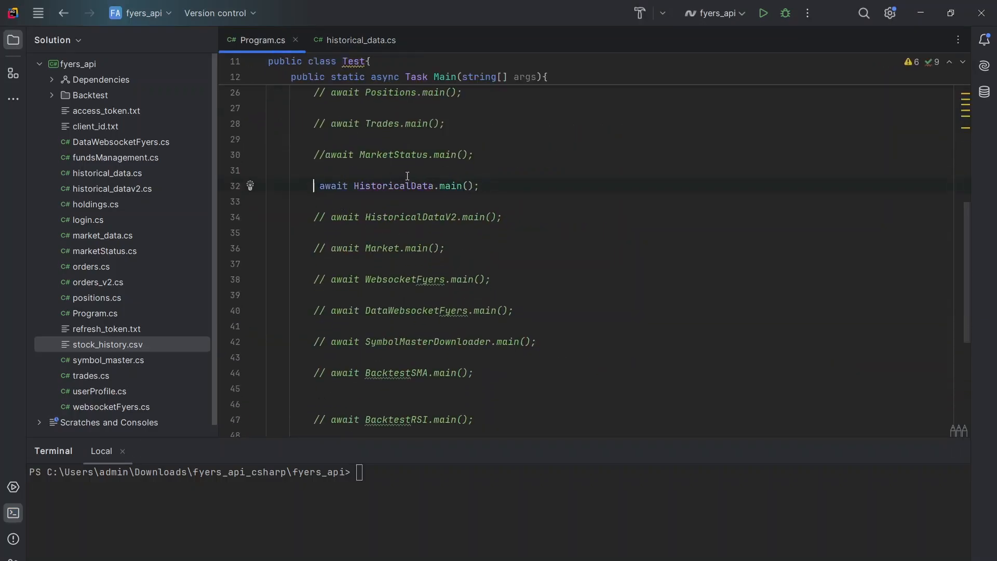
# Open historical_data.cs and read GetStockHistory's request parameters
pyautogui.click(360, 40)
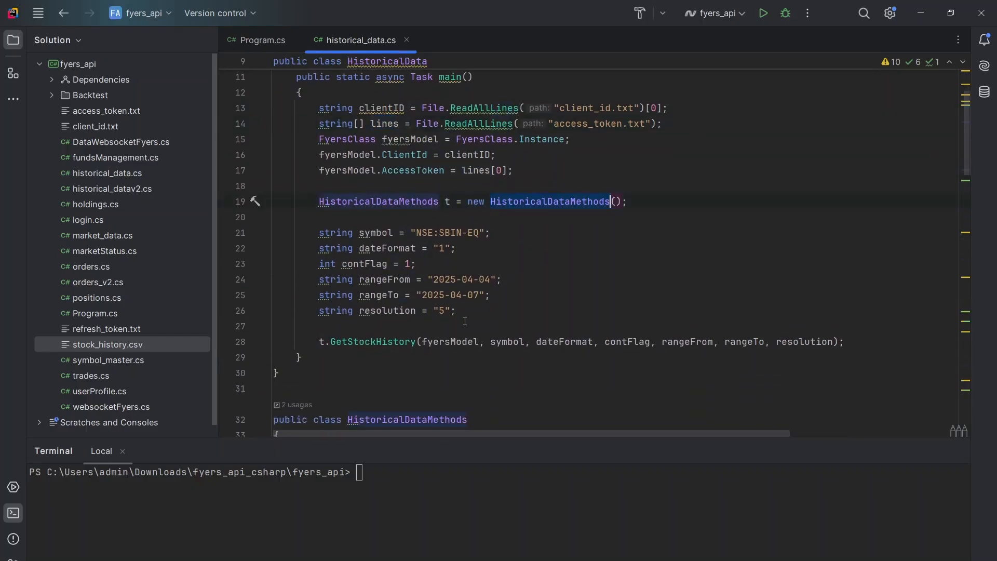
pyautogui.scroll(-3)
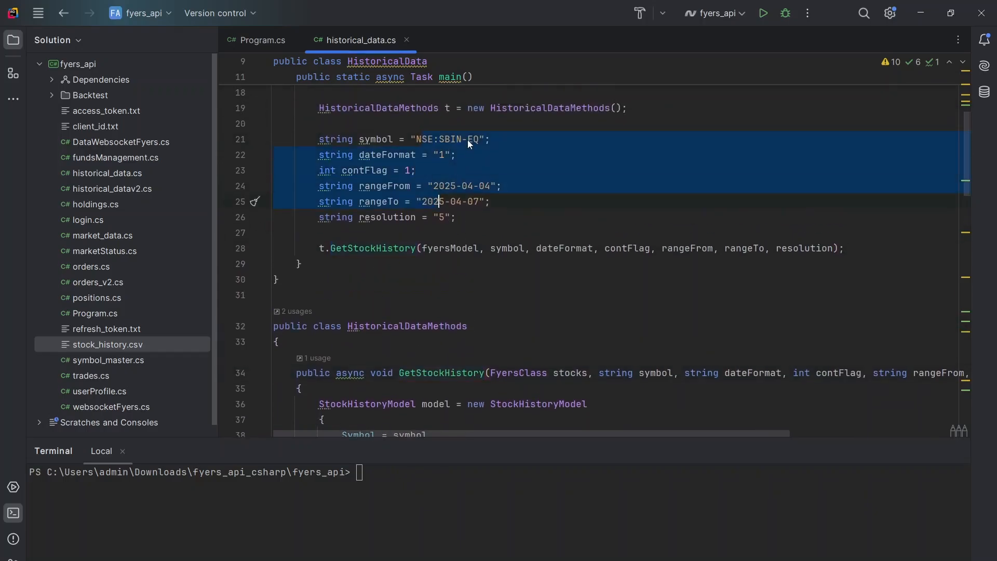
pyautogui.click(444, 155)
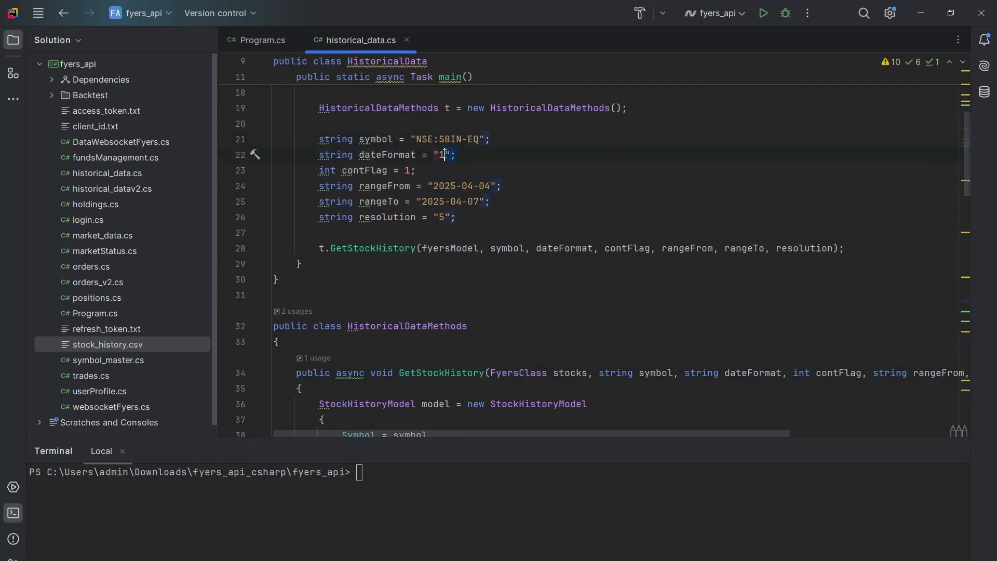
pyautogui.click(412, 170)
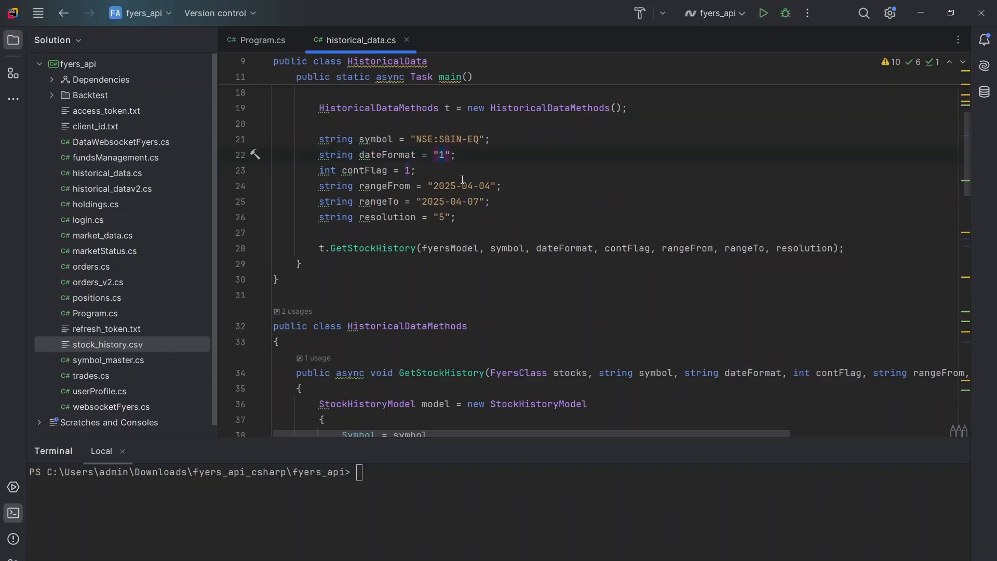
pyautogui.moveTo(480, 189)
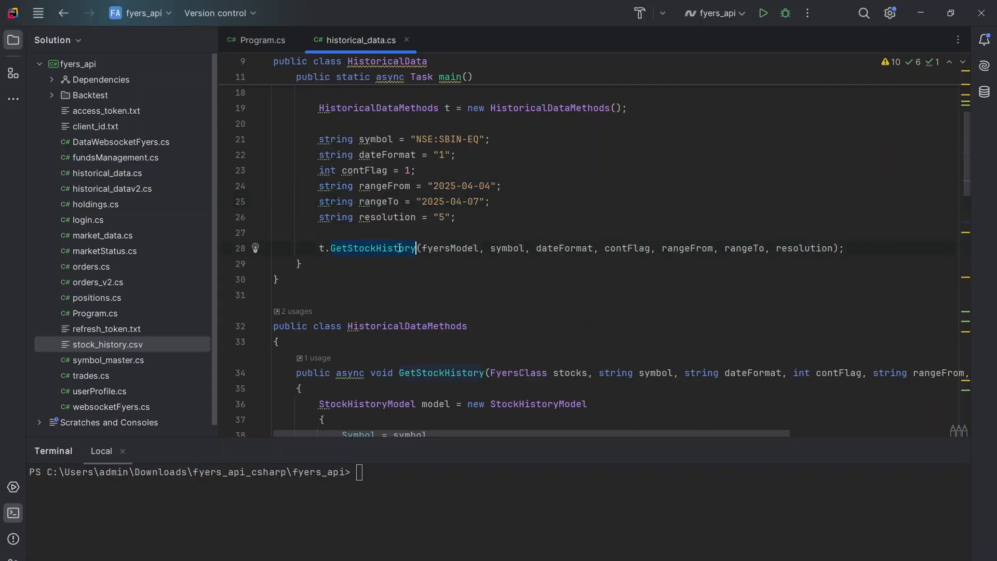
# Read through SaveToCsv's IST conversion and CSV writing, then type 'clear' in the terminal
pyautogui.scroll(-3)
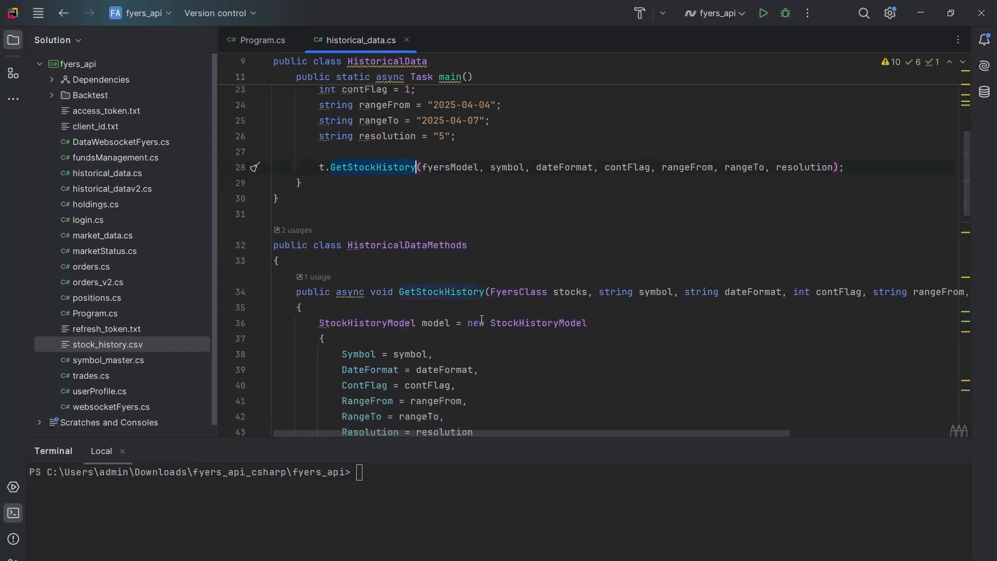
pyautogui.scroll(-3)
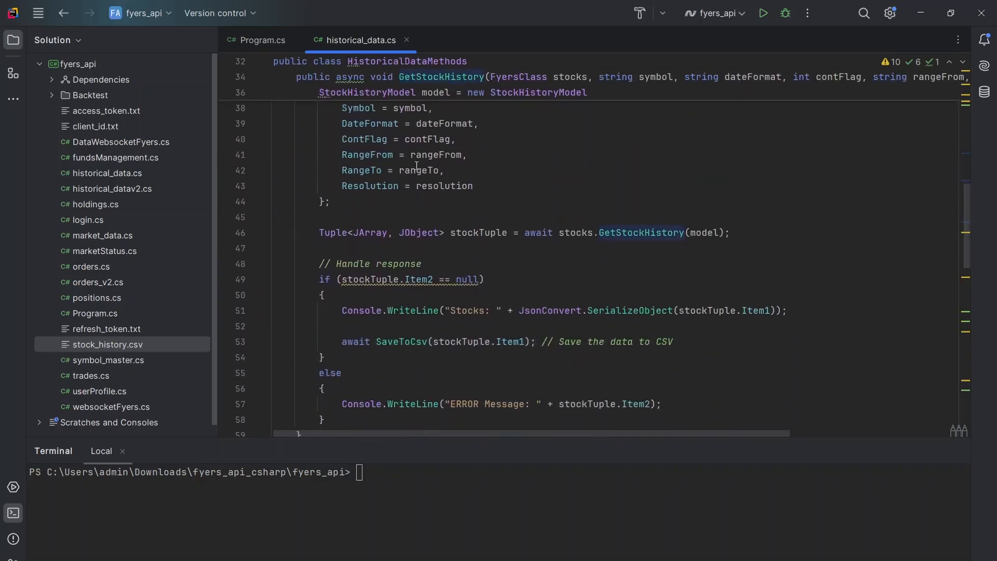
pyautogui.moveTo(489, 258)
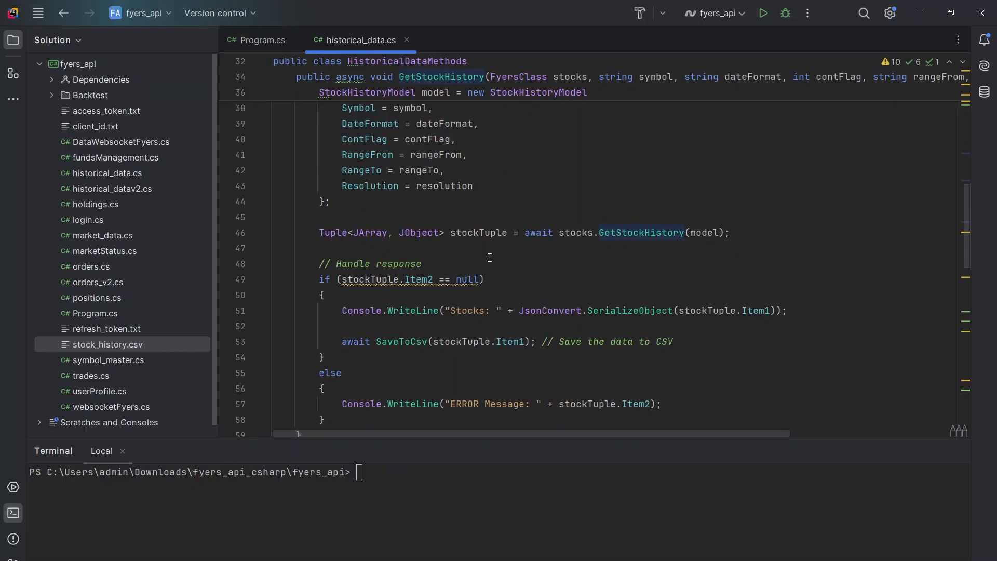
pyautogui.scroll(-3)
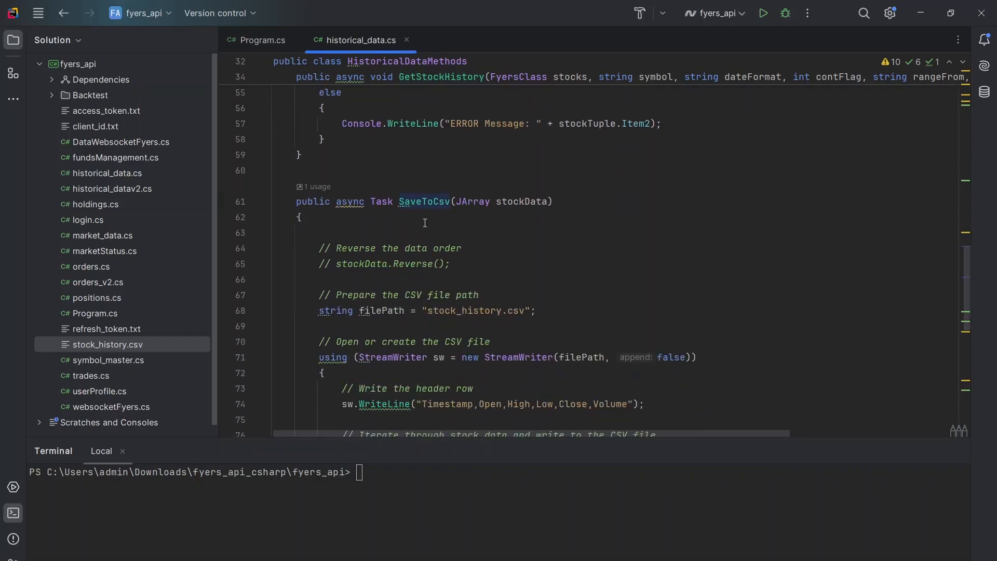
pyautogui.scroll(-3)
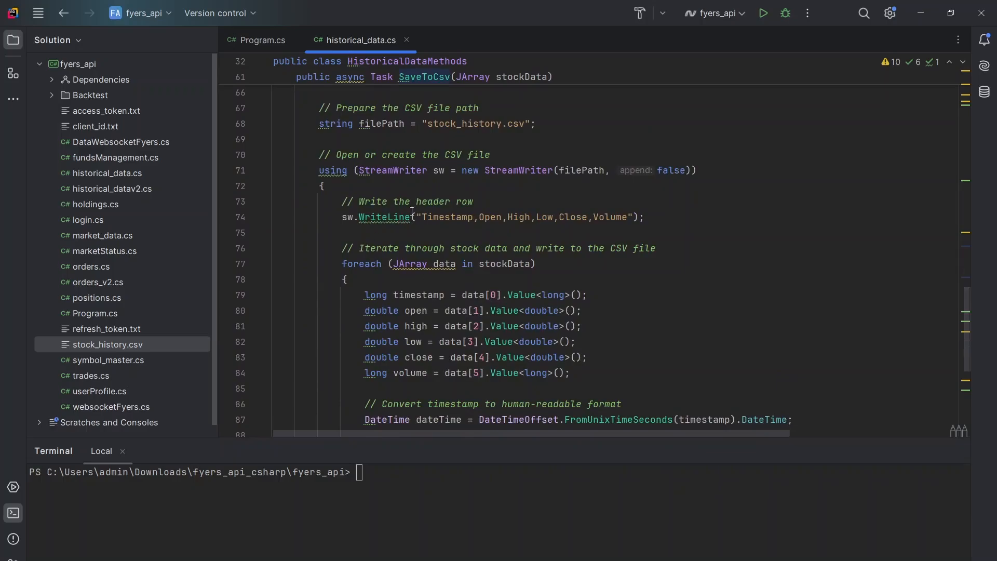
pyautogui.moveTo(457, 257)
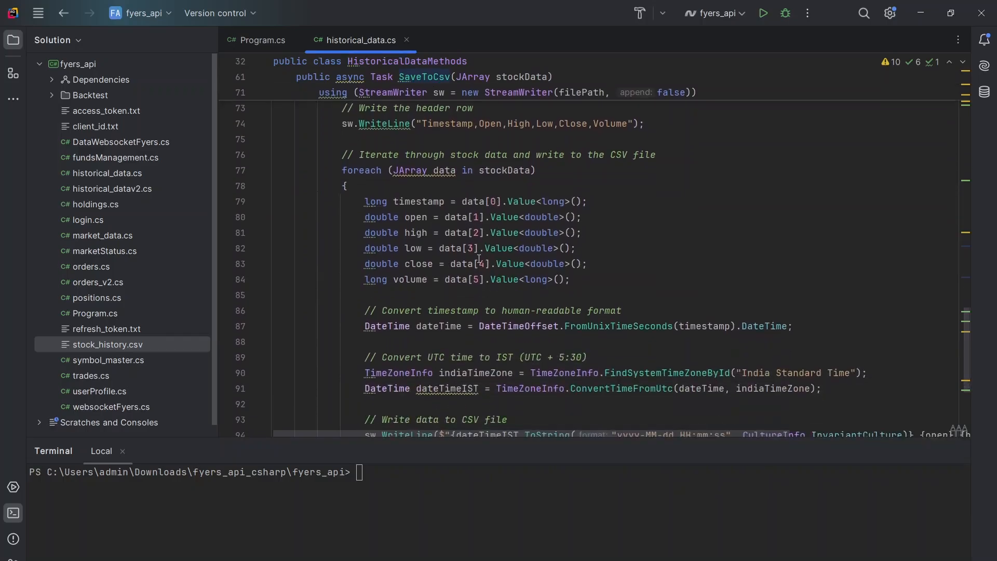
pyautogui.scroll(-3)
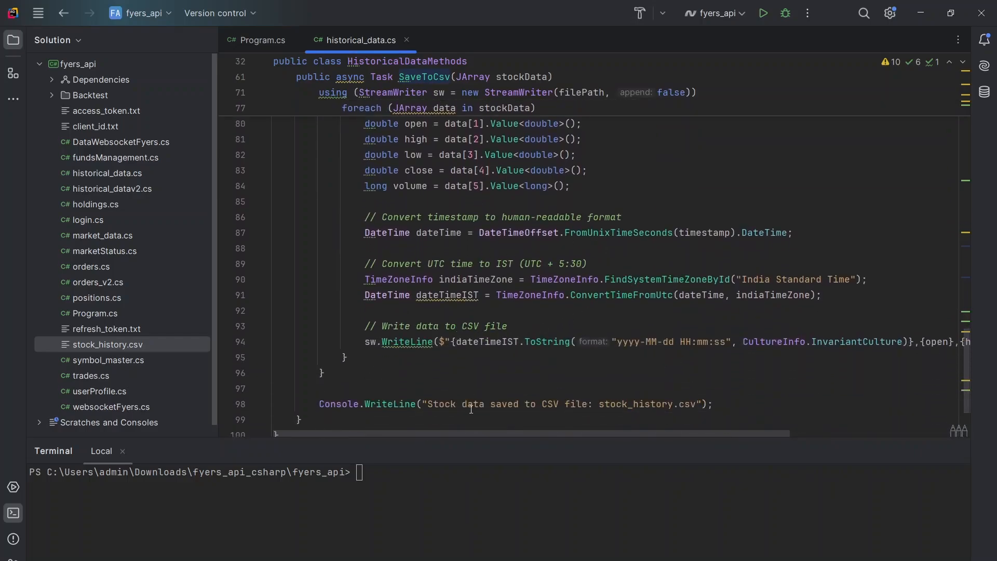
pyautogui.write('clear')
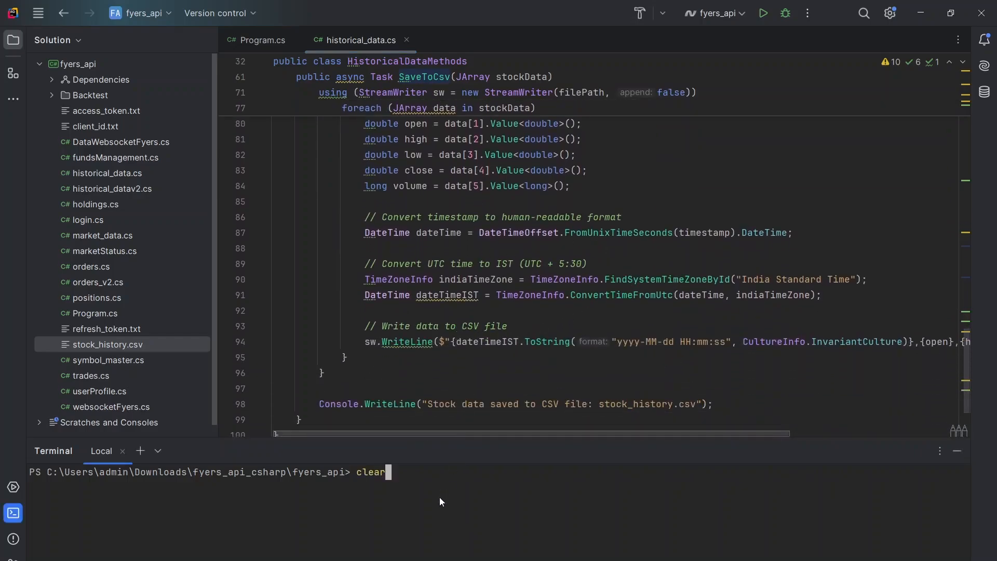
# Run 'dotnet run' and mark the first candle's volume 519257 in the printed output
pyautogui.write('dotnet run')
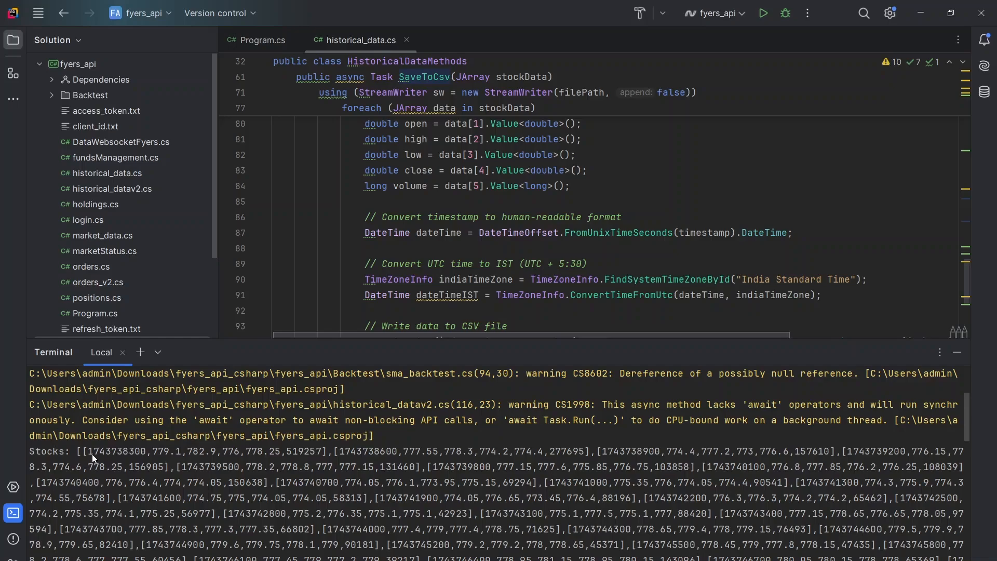
pyautogui.doubleClick(157, 452)
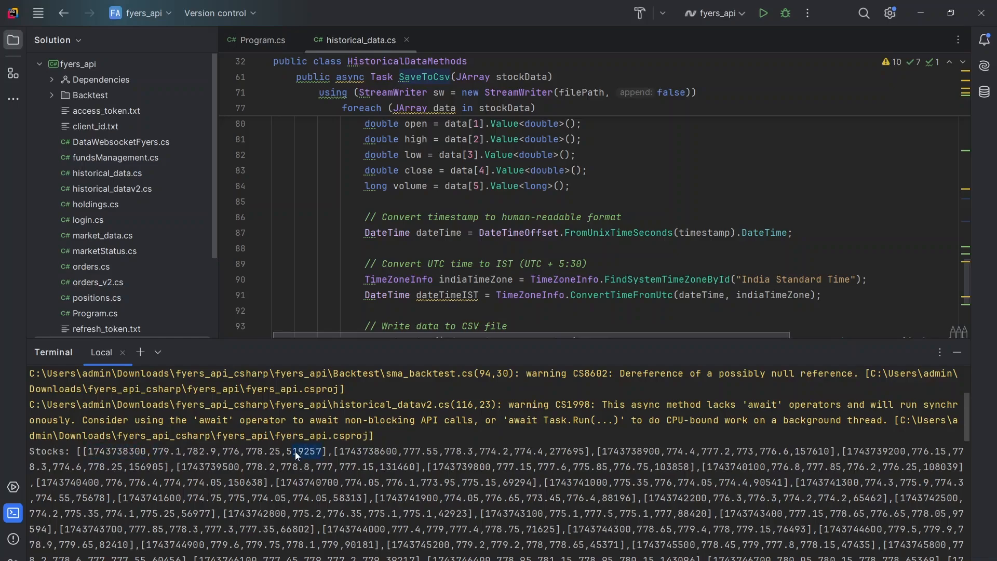
pyautogui.scroll(-3)
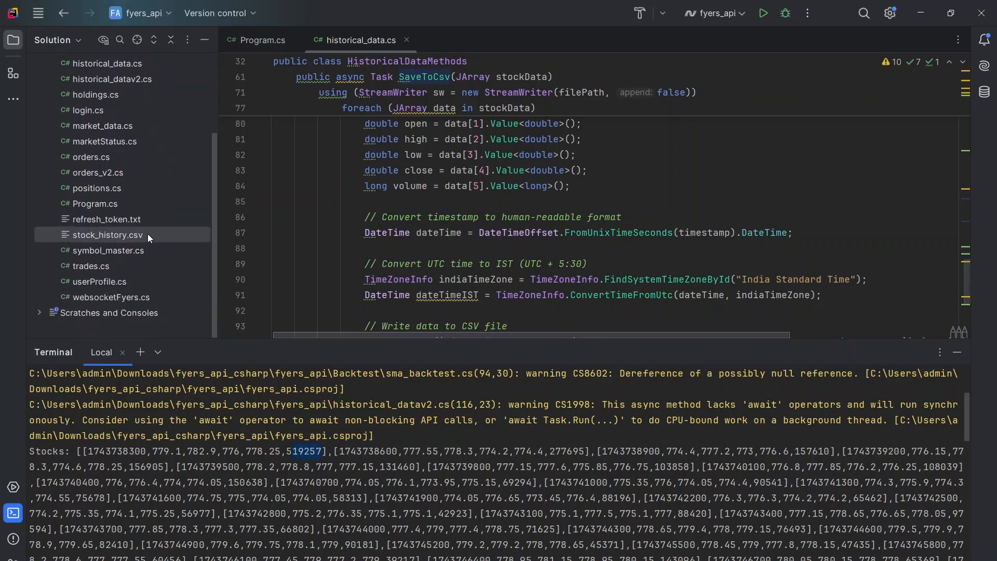
pyautogui.moveTo(127, 285)
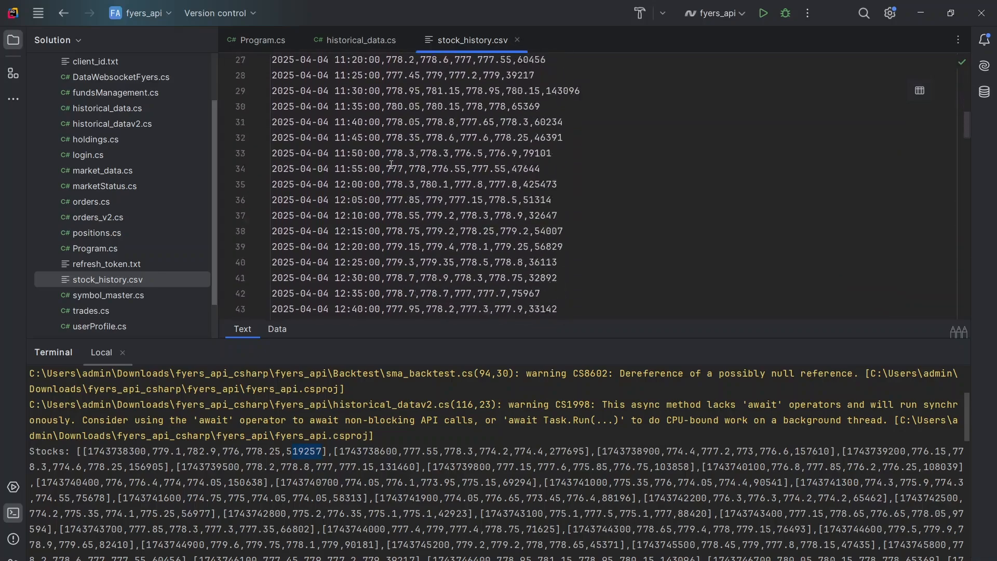
# Scroll through the IST-dated SBIN-EQ candle rows in stock_history.csv
pyautogui.scroll(-3)
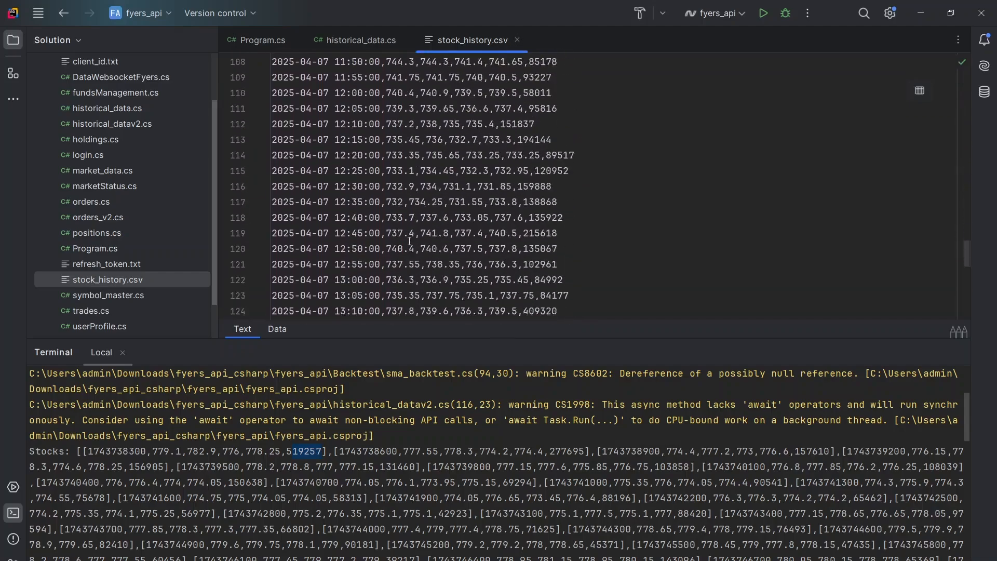
pyautogui.scroll(-3)
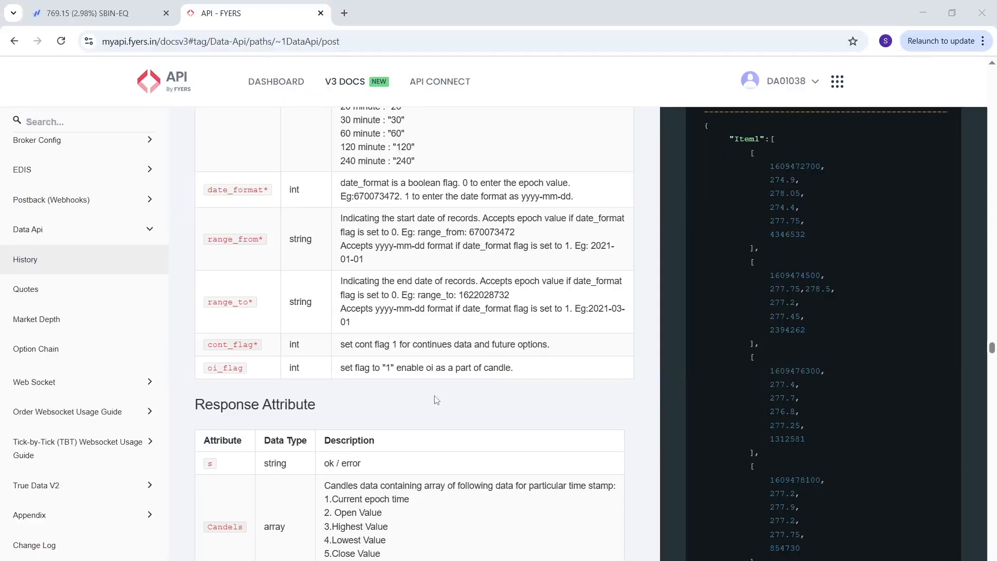
# Switch to the SBIN-EQ 5-minute chart showing the 7 April candles
pyautogui.click(96, 12)
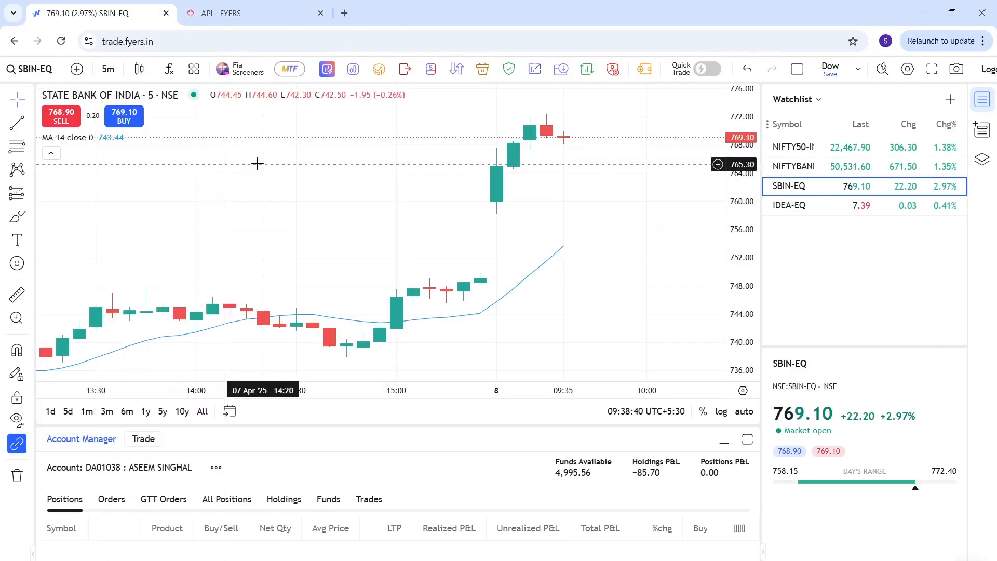
pyautogui.moveTo(479, 278)
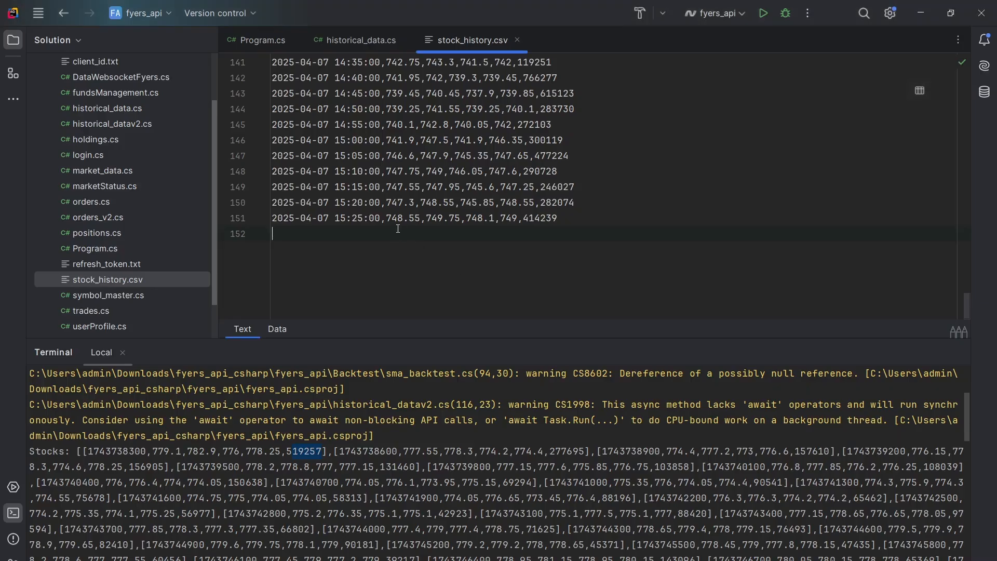
# Check the final 7 April CSV row, set rangeTo to 2025-04-08, and rerun
pyautogui.doubleClick(408, 218)
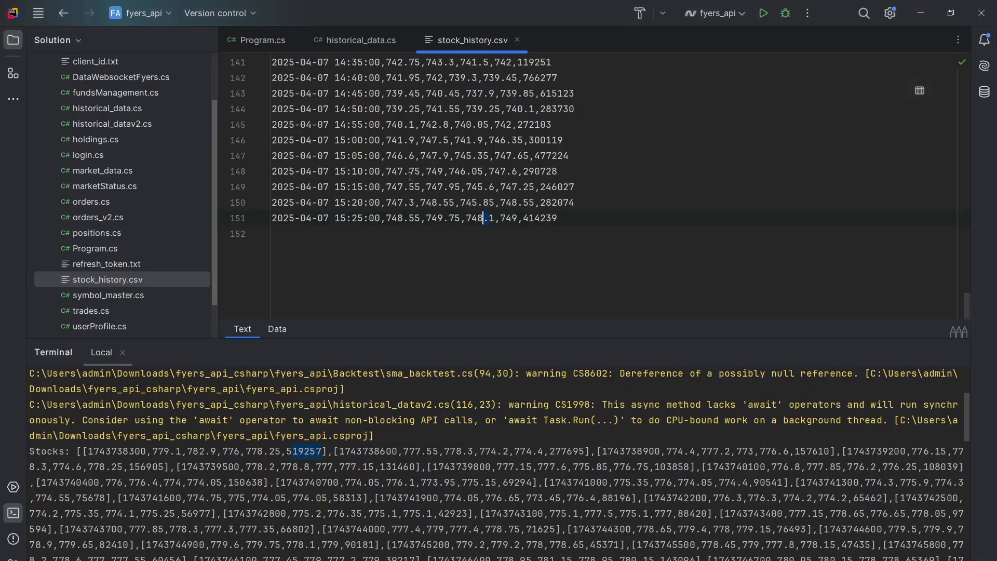
pyautogui.click(360, 40)
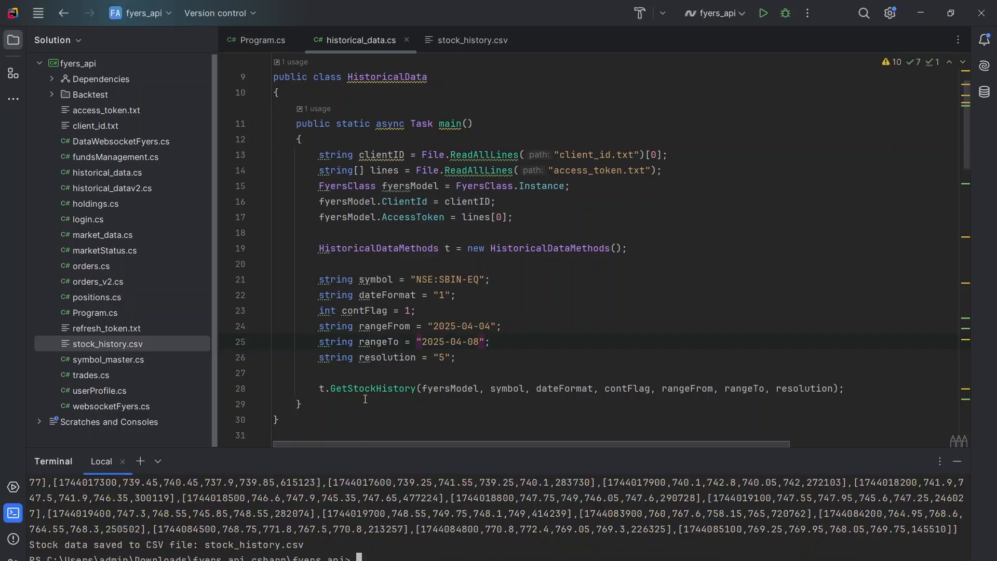
# Open the refreshed stock_history.csv and mark the 09:35 timestamp of the last 8 April row
pyautogui.click(474, 40)
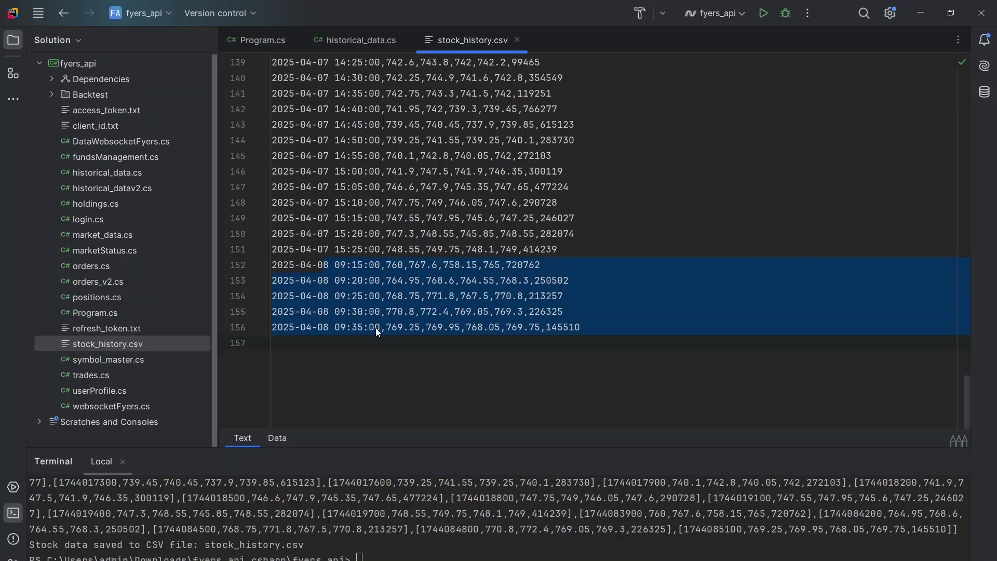
pyautogui.click(374, 327)
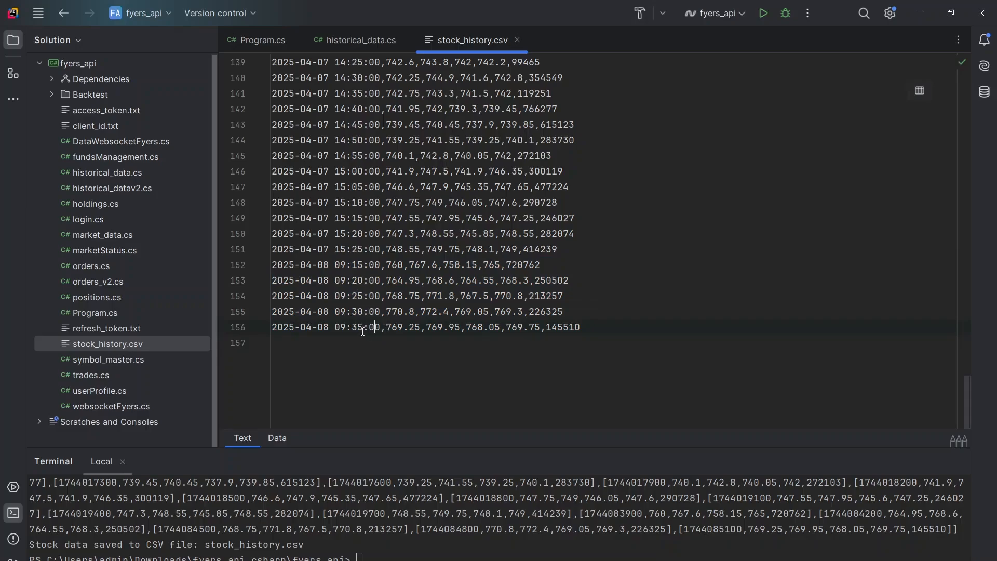
pyautogui.doubleClick(354, 327)
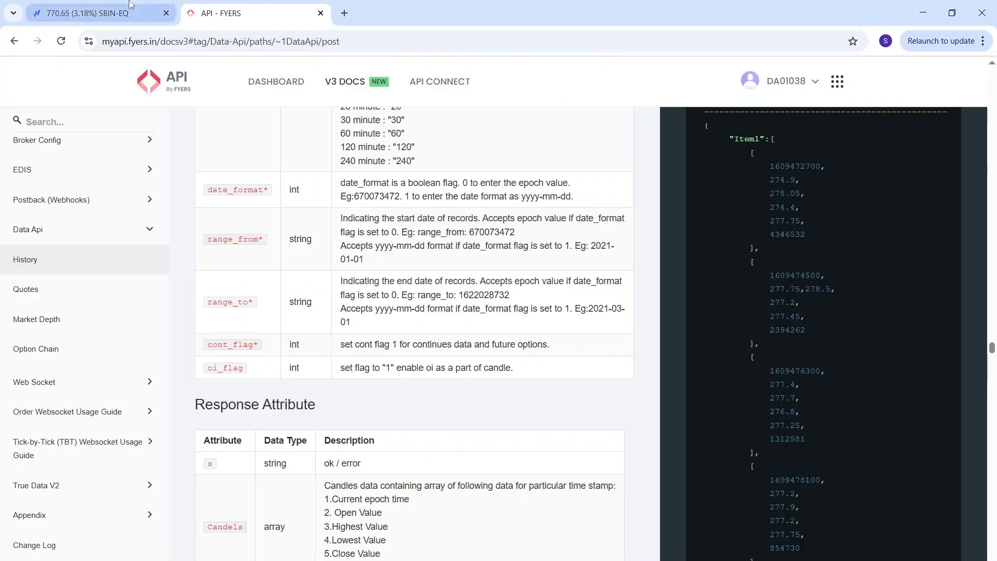
# Compare the 8 April morning candles on the SBIN-EQ chart, then return to Rider
pyautogui.click(96, 12)
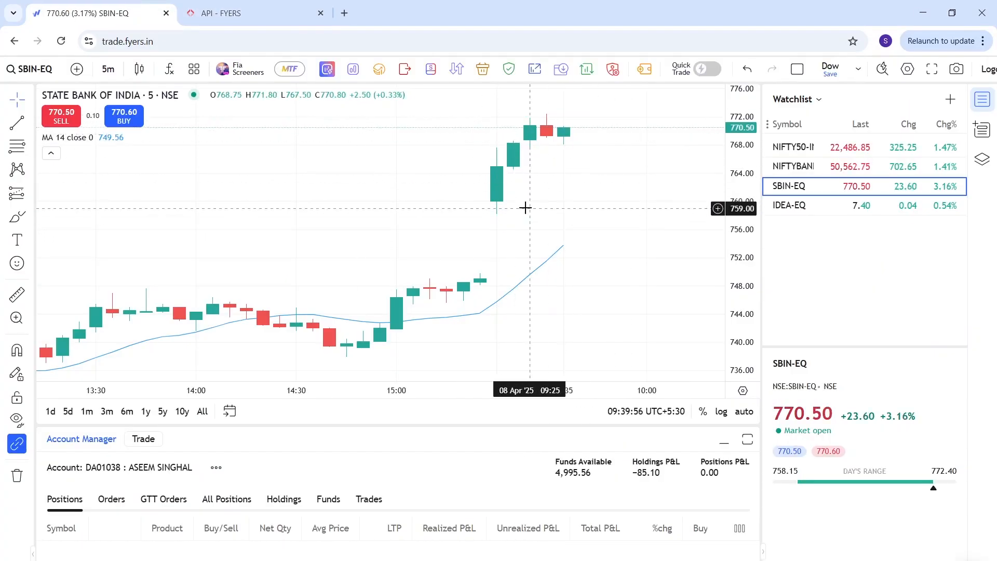
pyautogui.press('alt+tab')
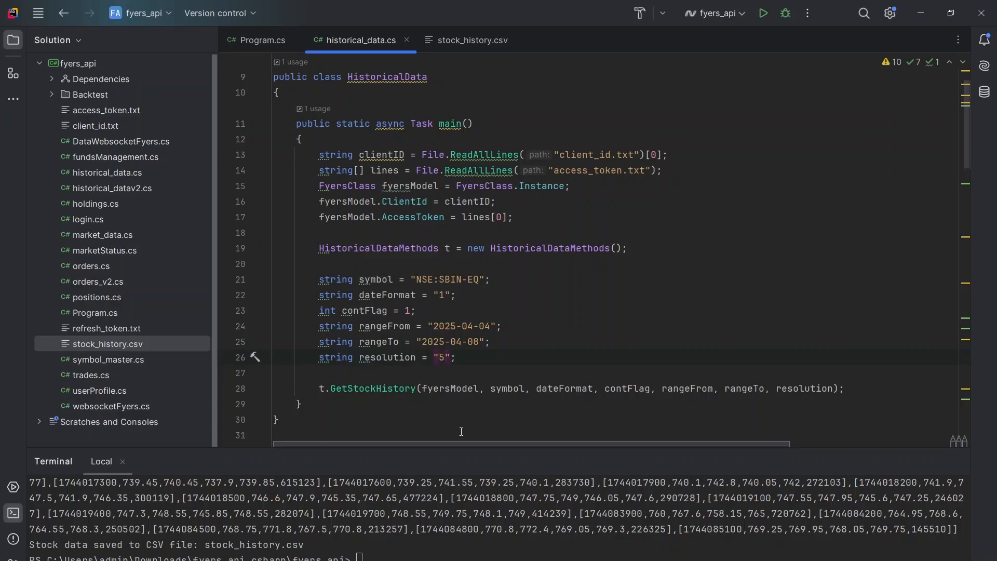
# Set resolution to 15, rerun, and scroll the 15-minute candles ending 8 April 09:30
pyautogui.write('1')
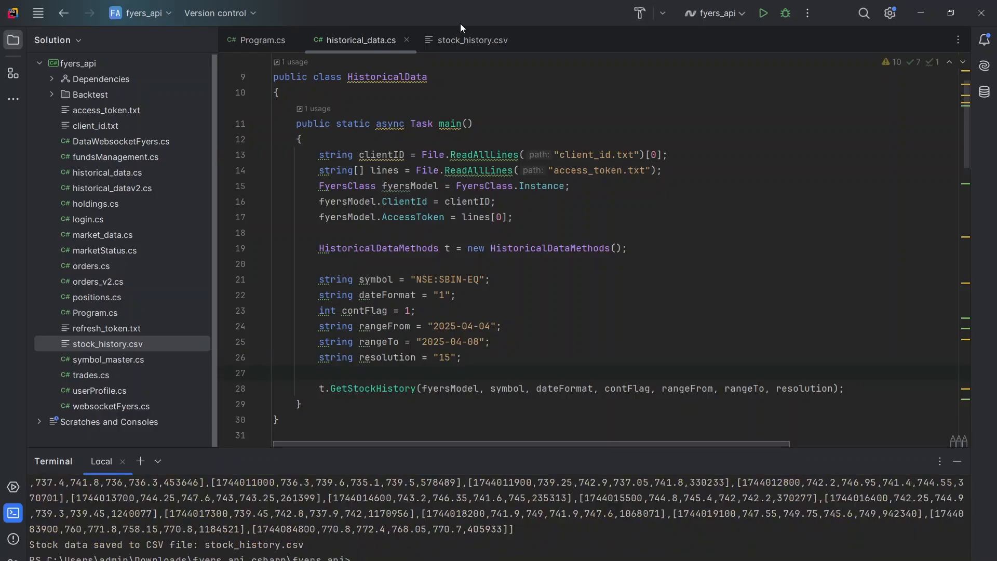
pyautogui.click(473, 40)
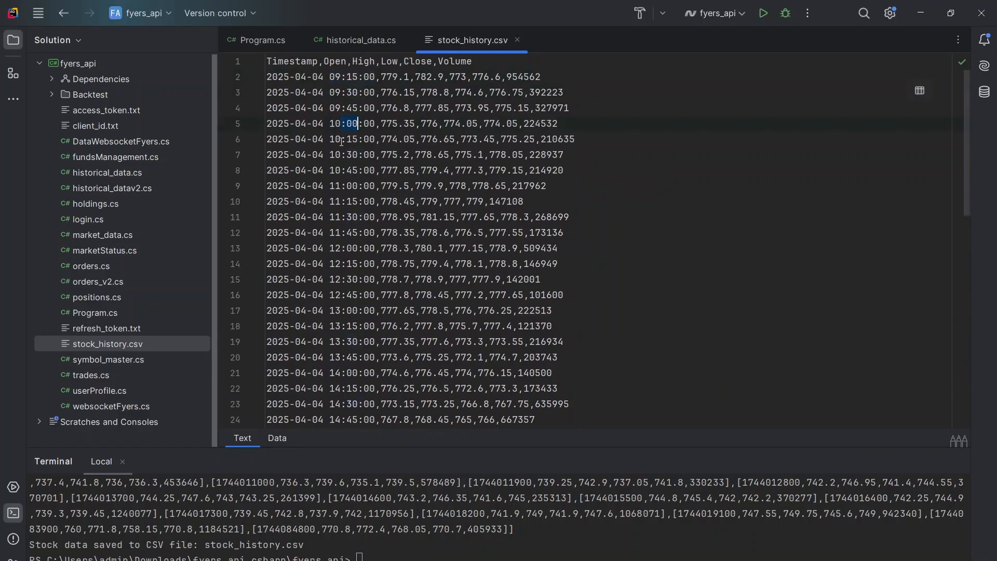
pyautogui.scroll(-3)
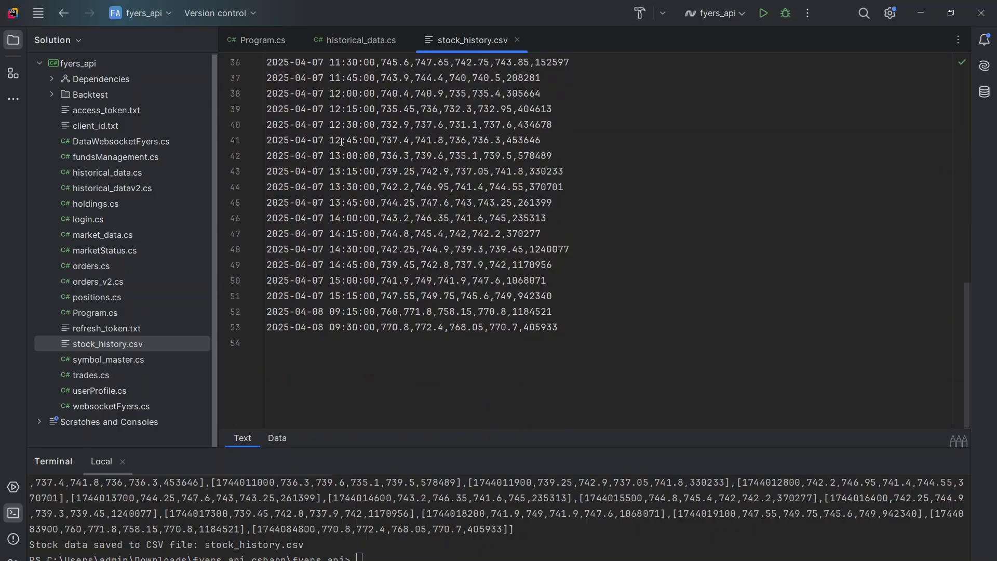
pyautogui.click(360, 40)
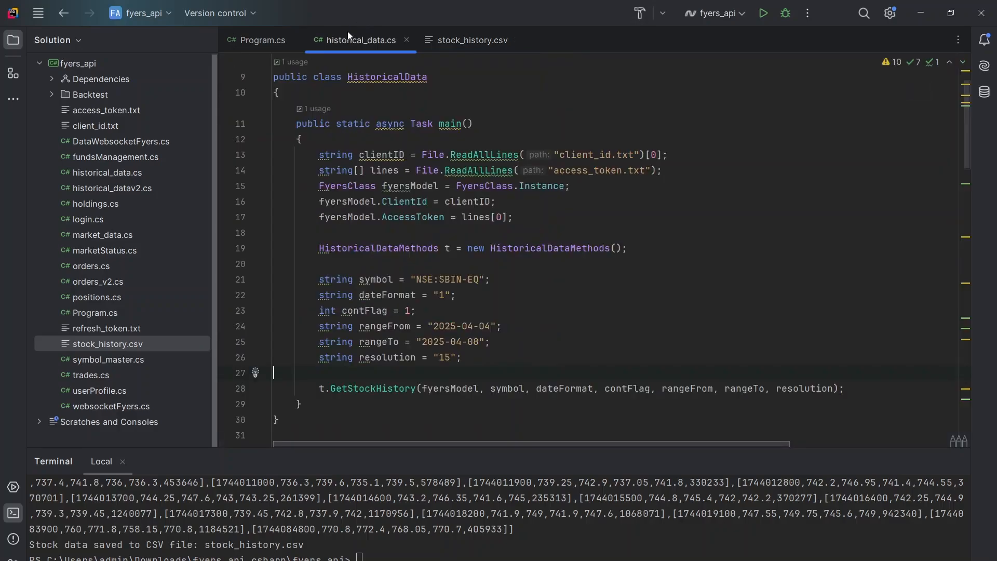